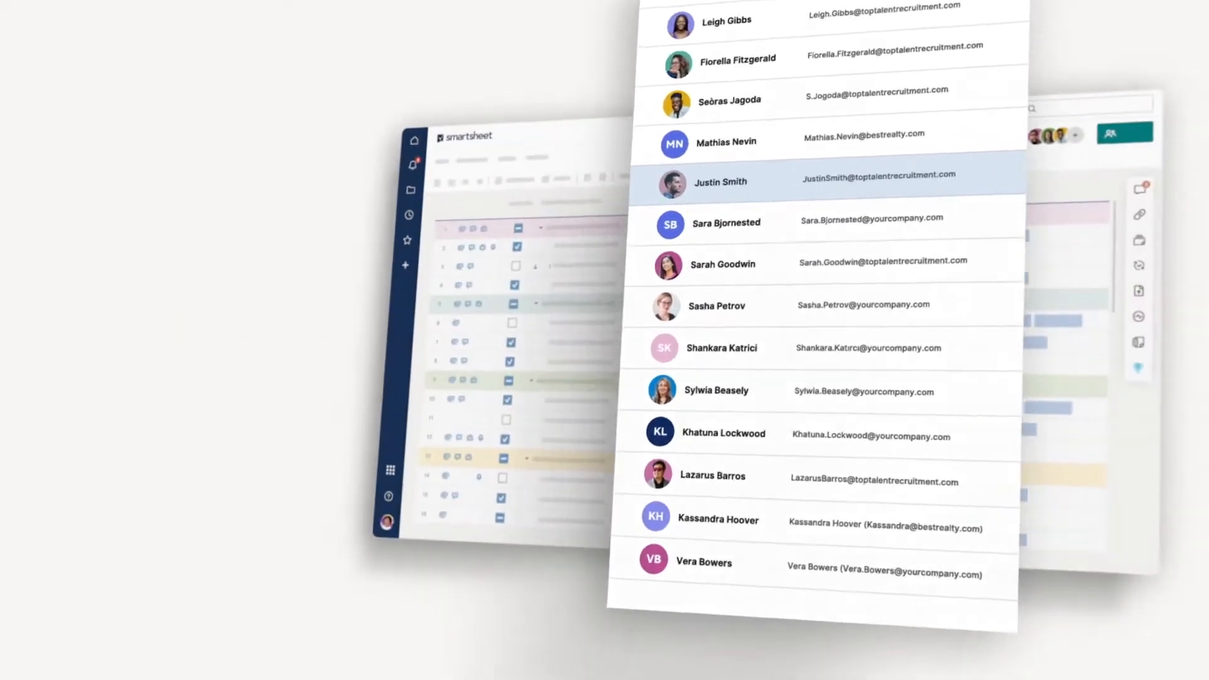
- Bring up the account menu from the profile avatar to reach My Smartsheet Contacts
{"action": "left_click", "coordinate": [297, 538]}
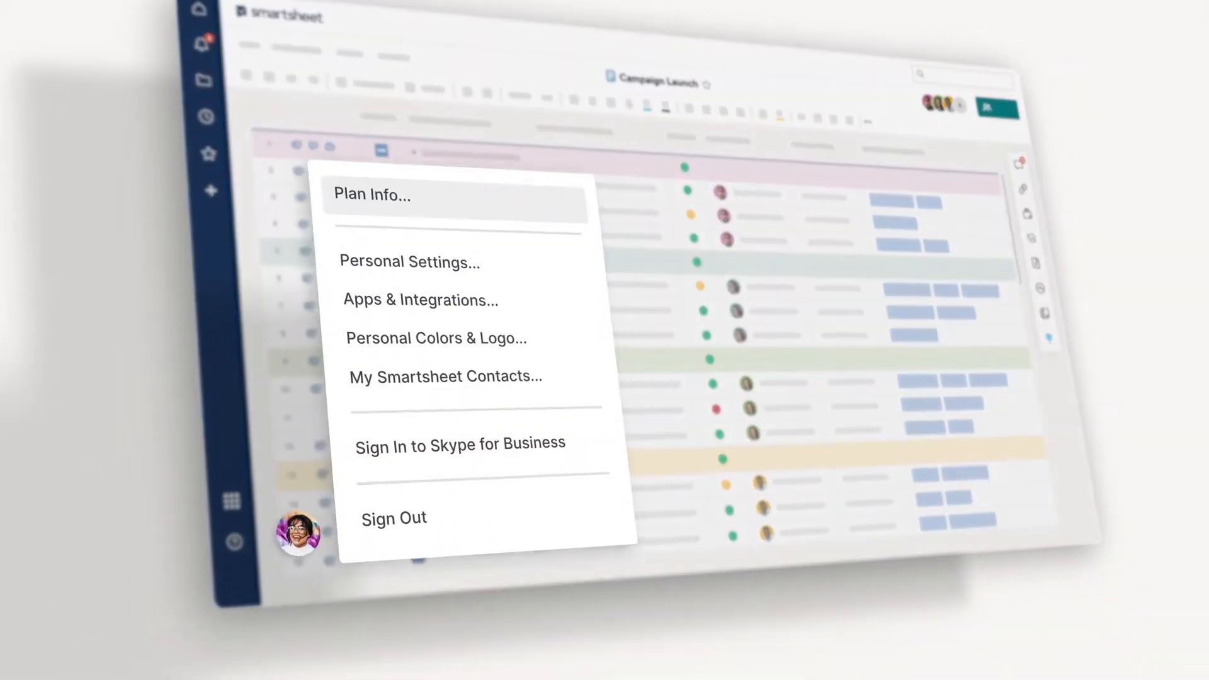
{"action": "left_click", "coordinate": [446, 377]}
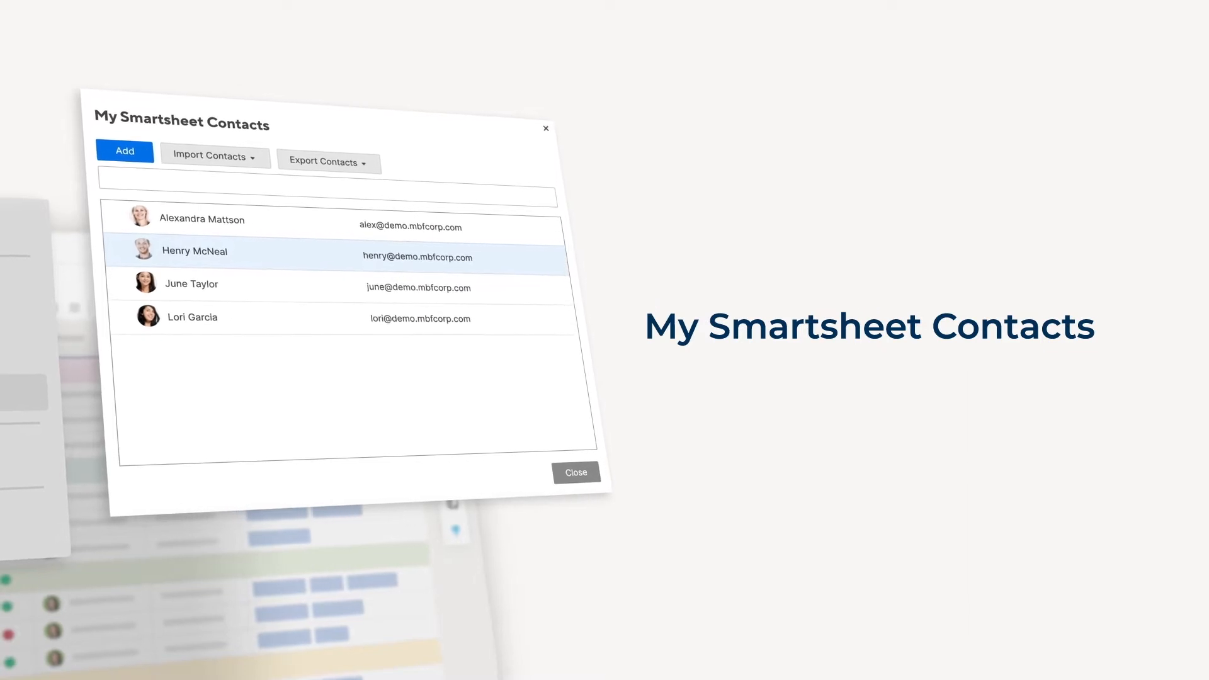
{"action": "left_click", "coordinate": [576, 472]}
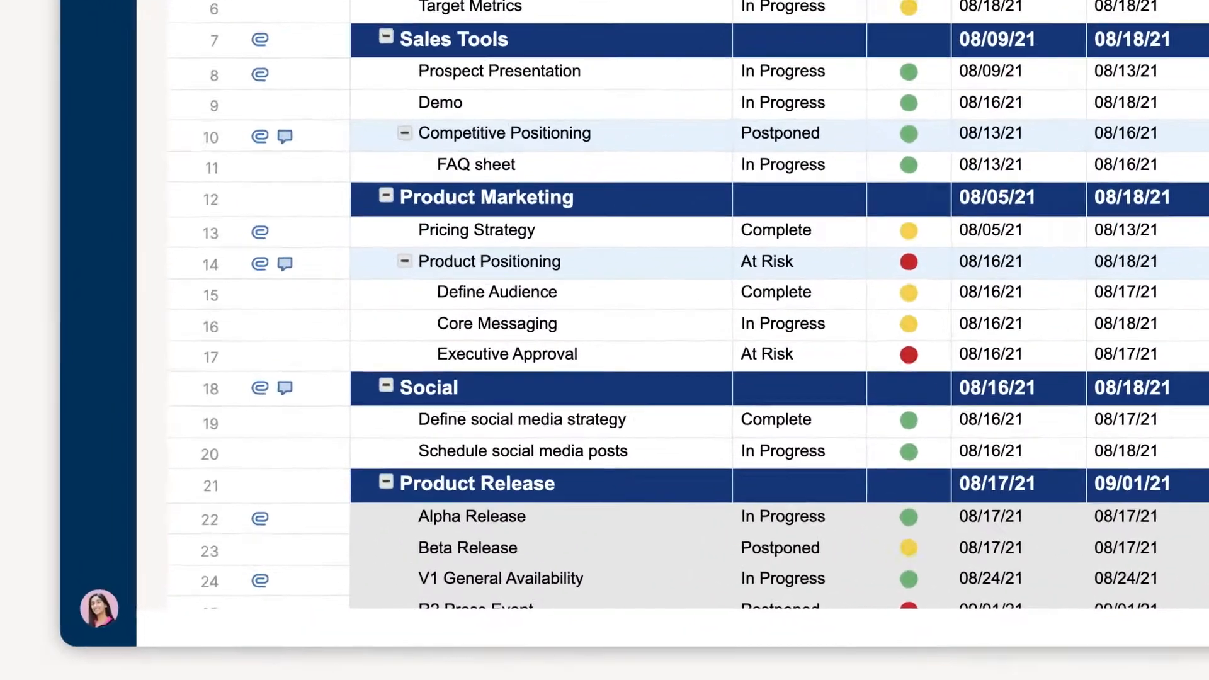
{"action": "left_click", "coordinate": [96, 608]}
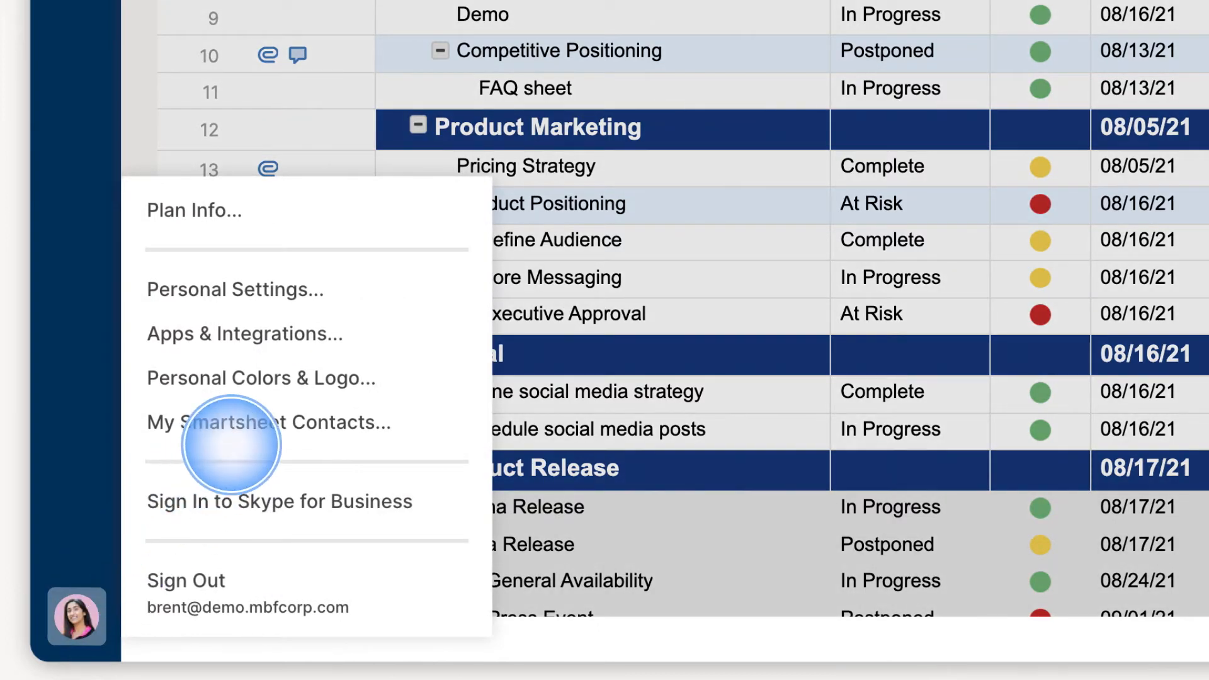
{"action": "left_click", "coordinate": [267, 423]}
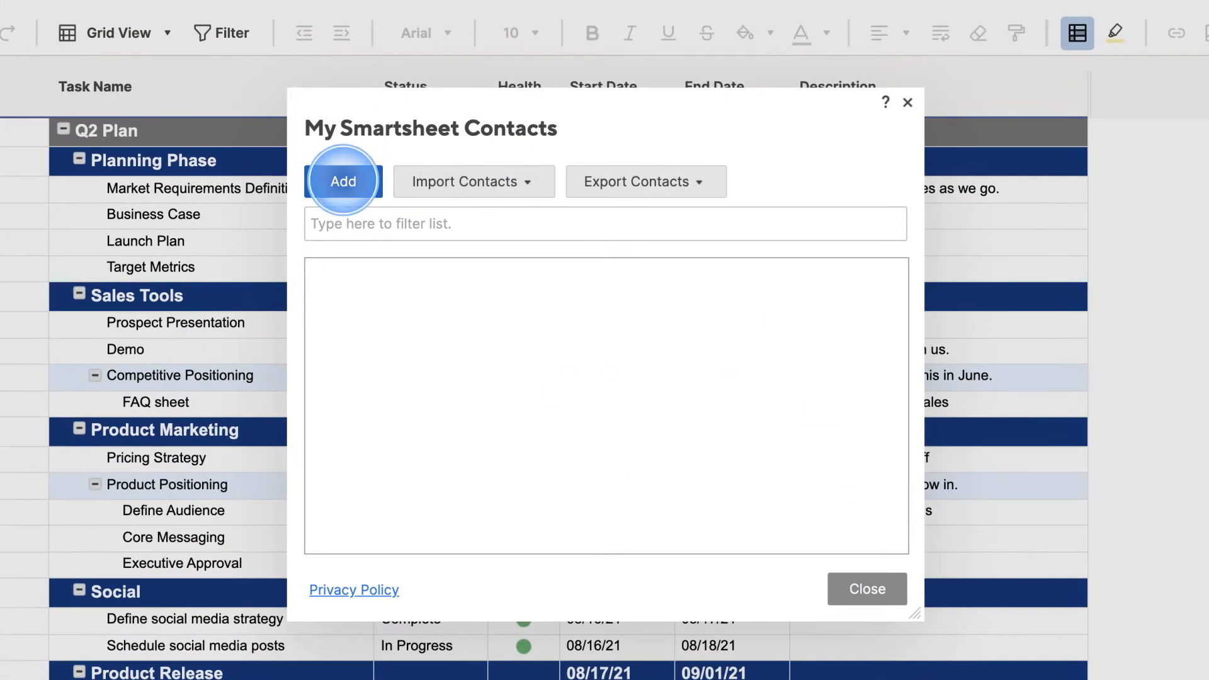
{"action": "left_click", "coordinate": [343, 182]}
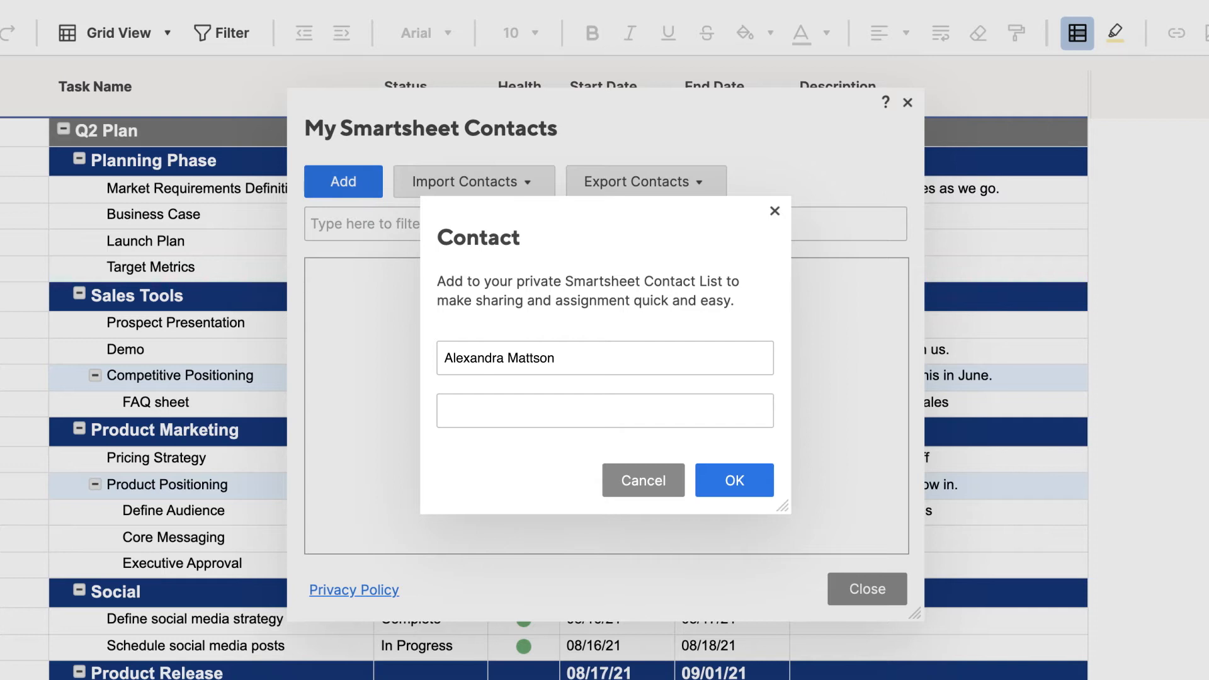
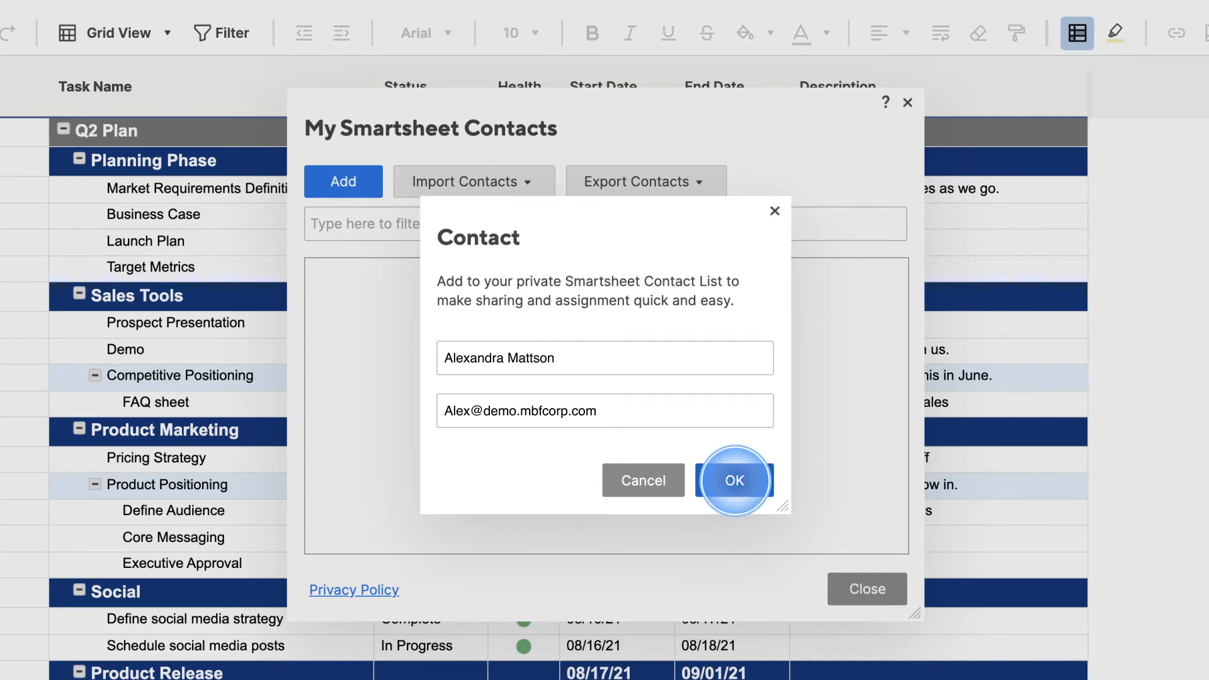
{"action": "left_click", "coordinate": [733, 480]}
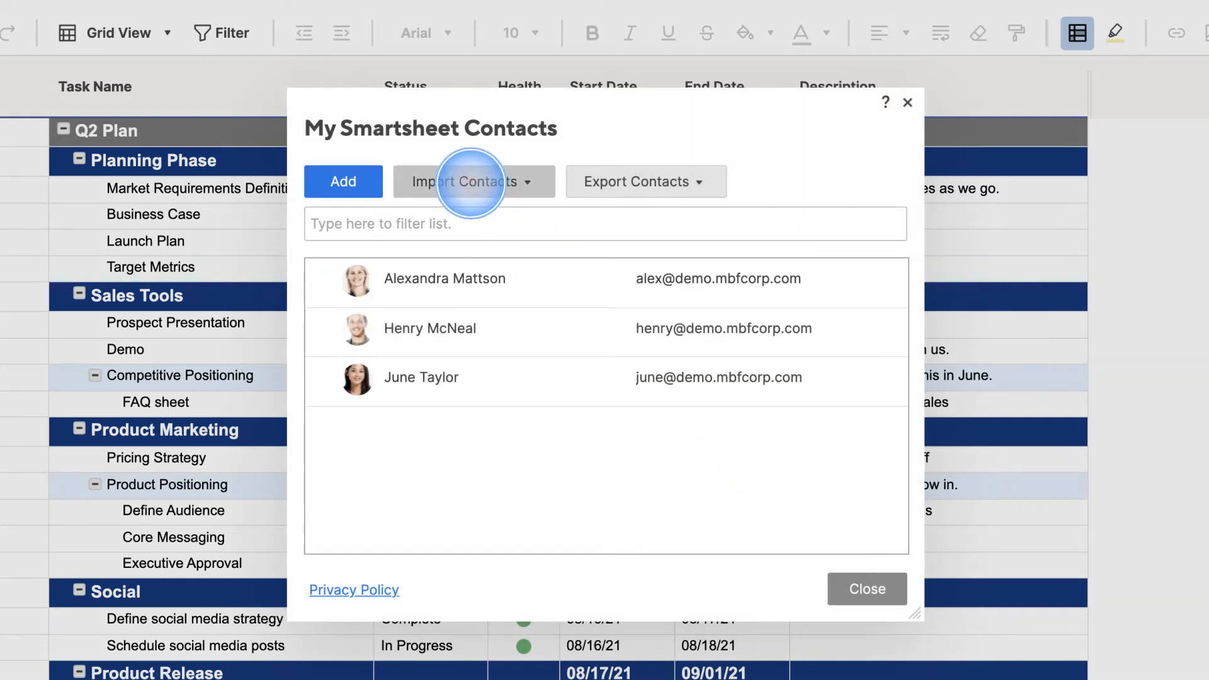
{"action": "left_click", "coordinate": [473, 181]}
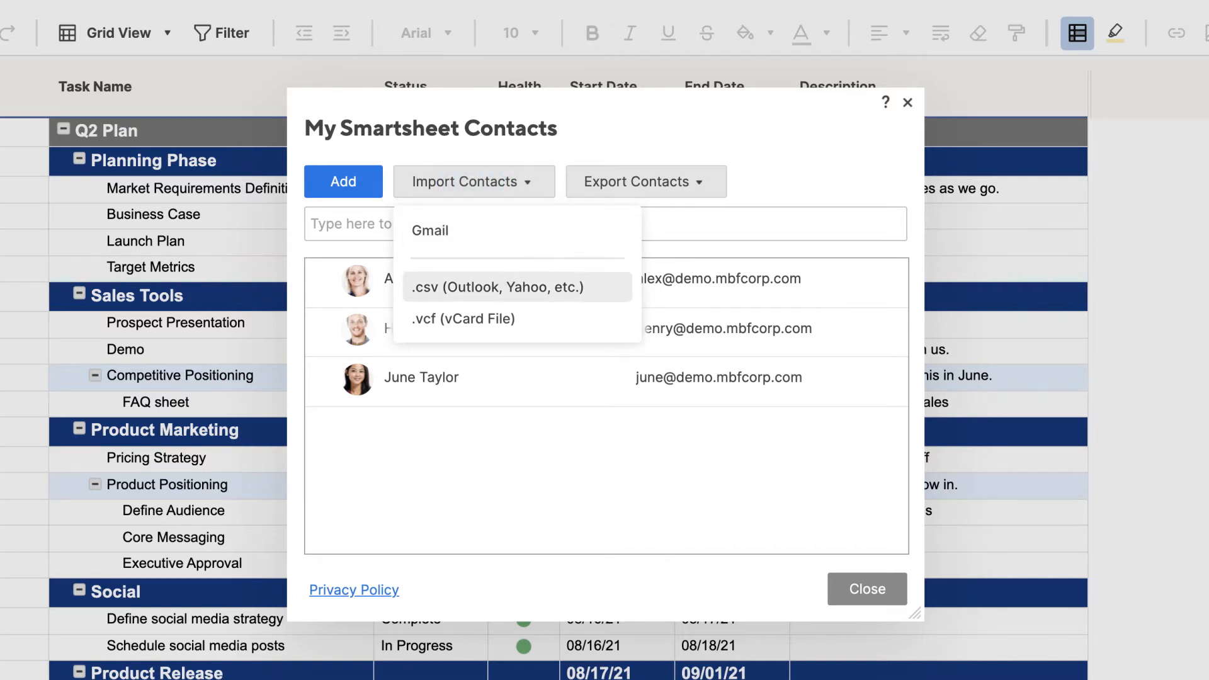
{"action": "left_click", "coordinate": [343, 181]}
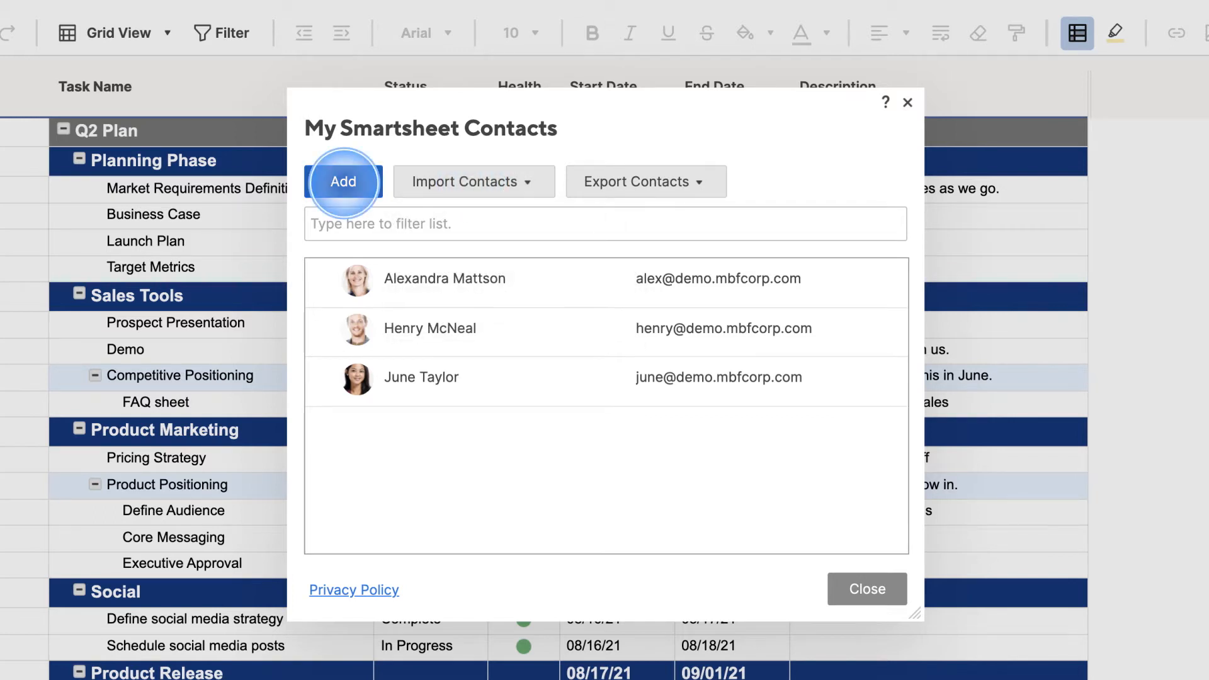
{"action": "left_click", "coordinate": [343, 181]}
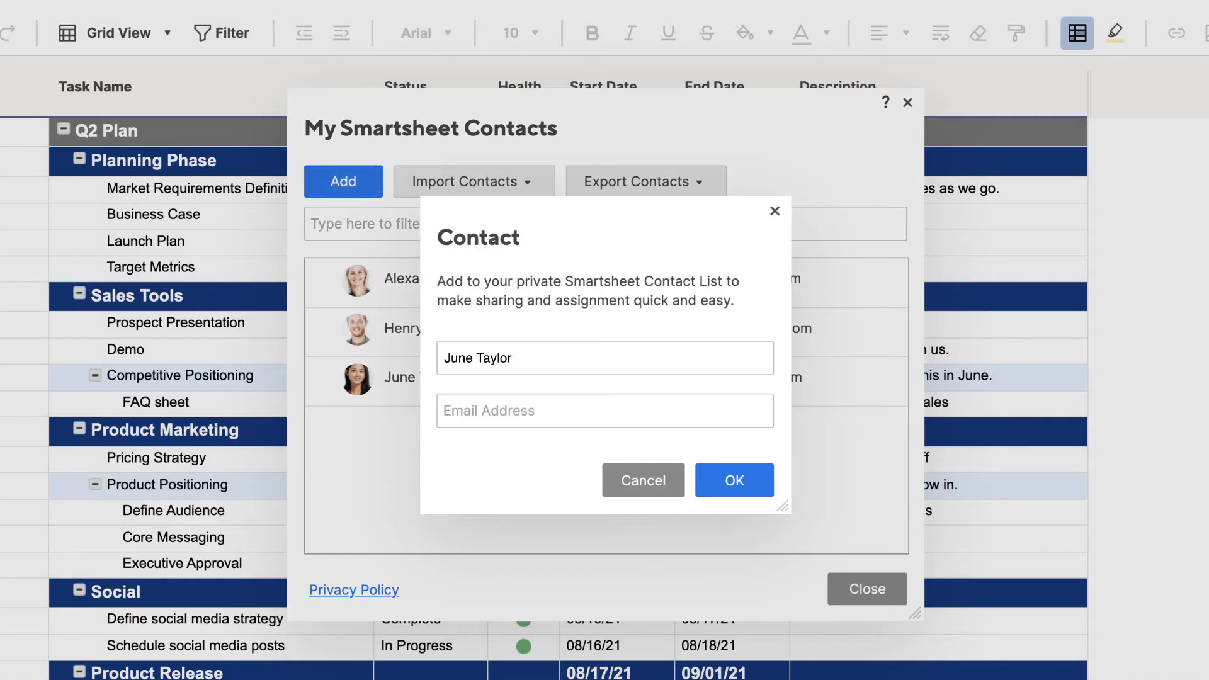
{"action": "left_click", "coordinate": [734, 480]}
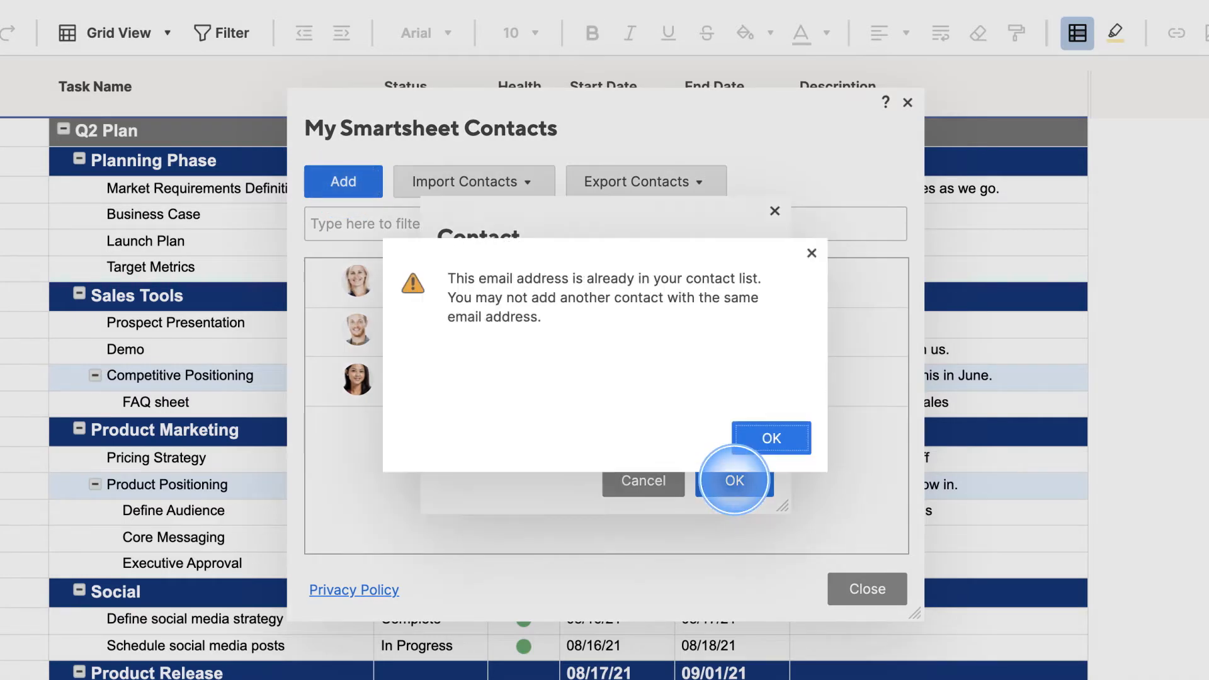
{"action": "left_click", "coordinate": [770, 437]}
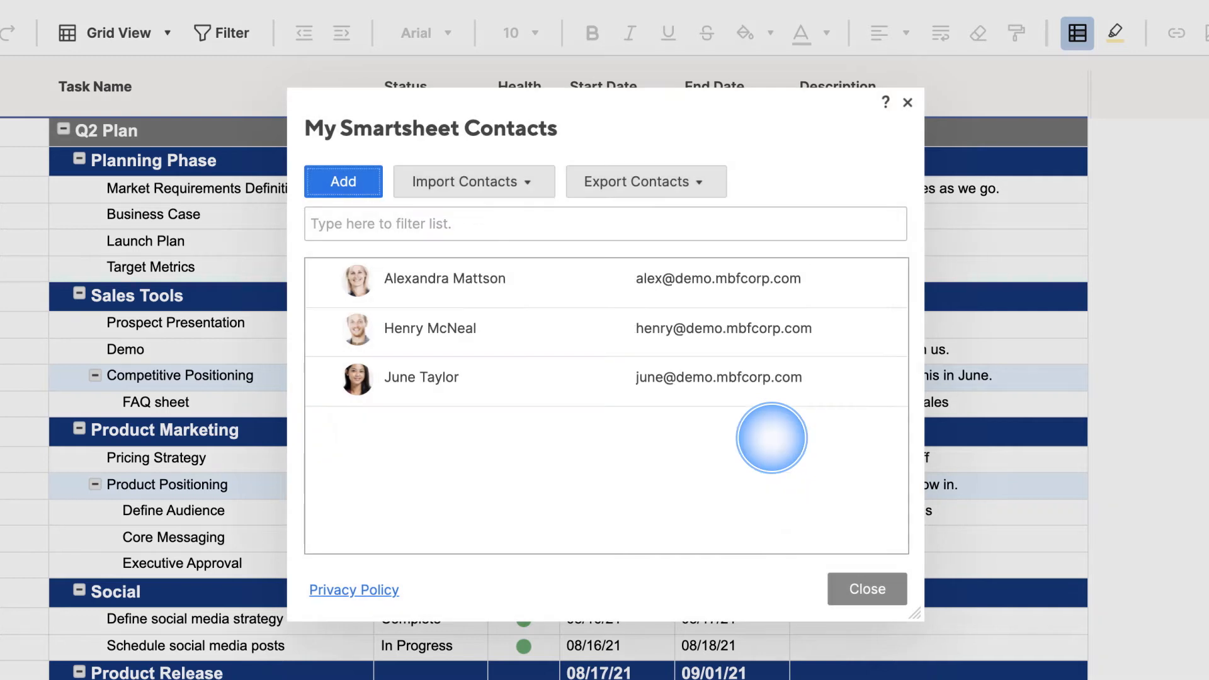
{"action": "left_click", "coordinate": [866, 588]}
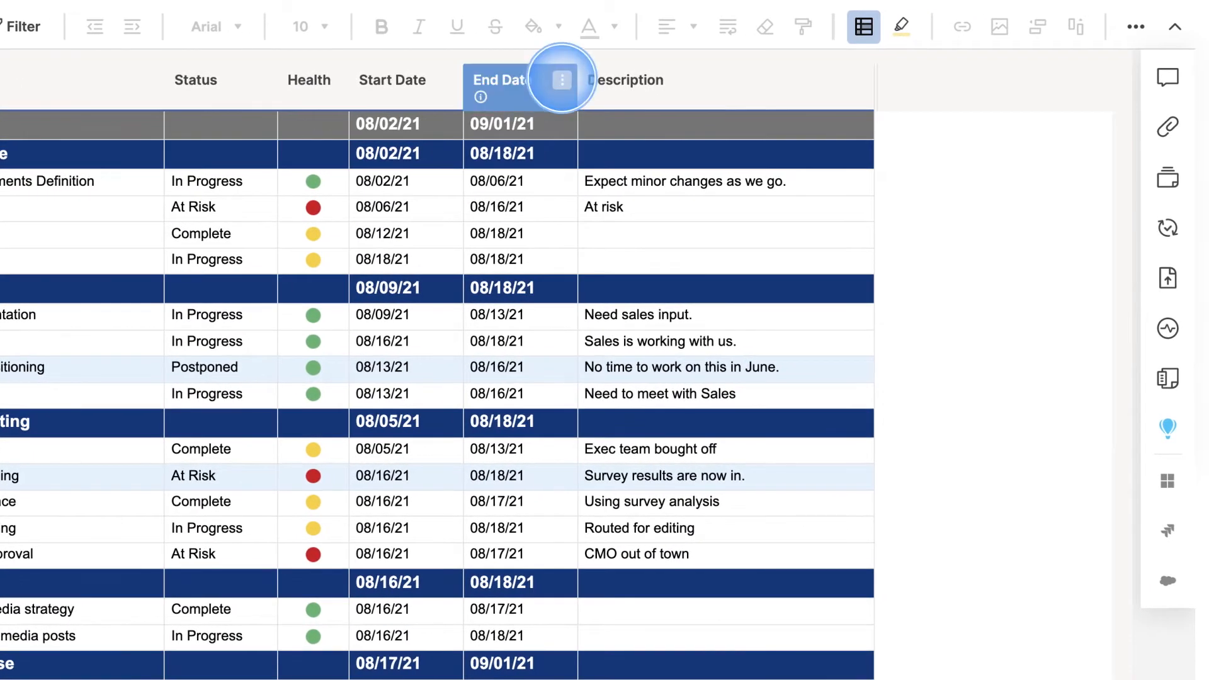
- Insert an 'Assigned To' column of type Contact List to the right of End Date
{"action": "left_click", "coordinate": [559, 79]}
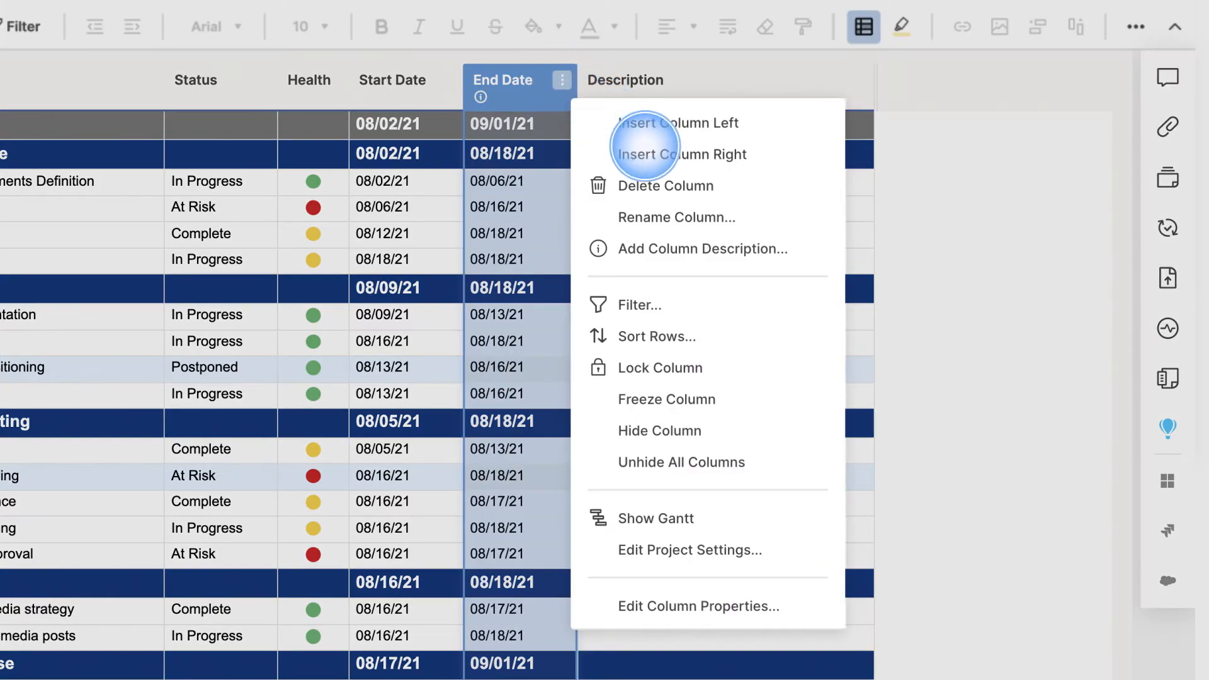
{"action": "left_click", "coordinate": [683, 154]}
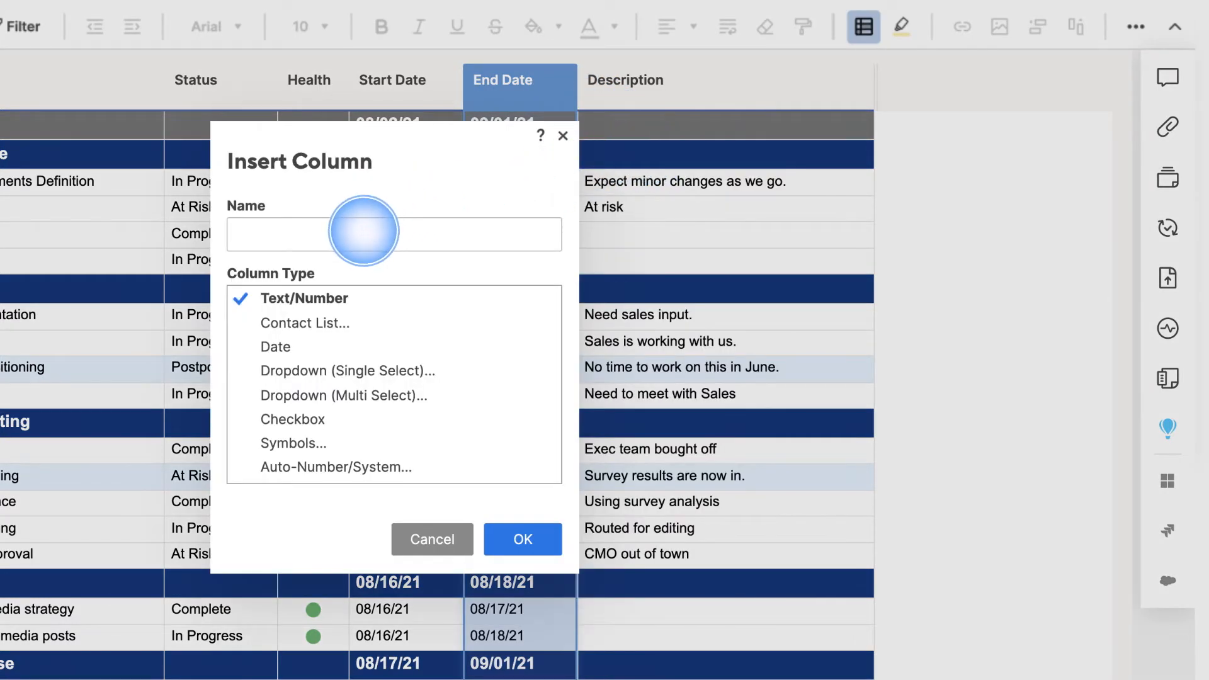
{"action": "type", "text": "Assigned To"}
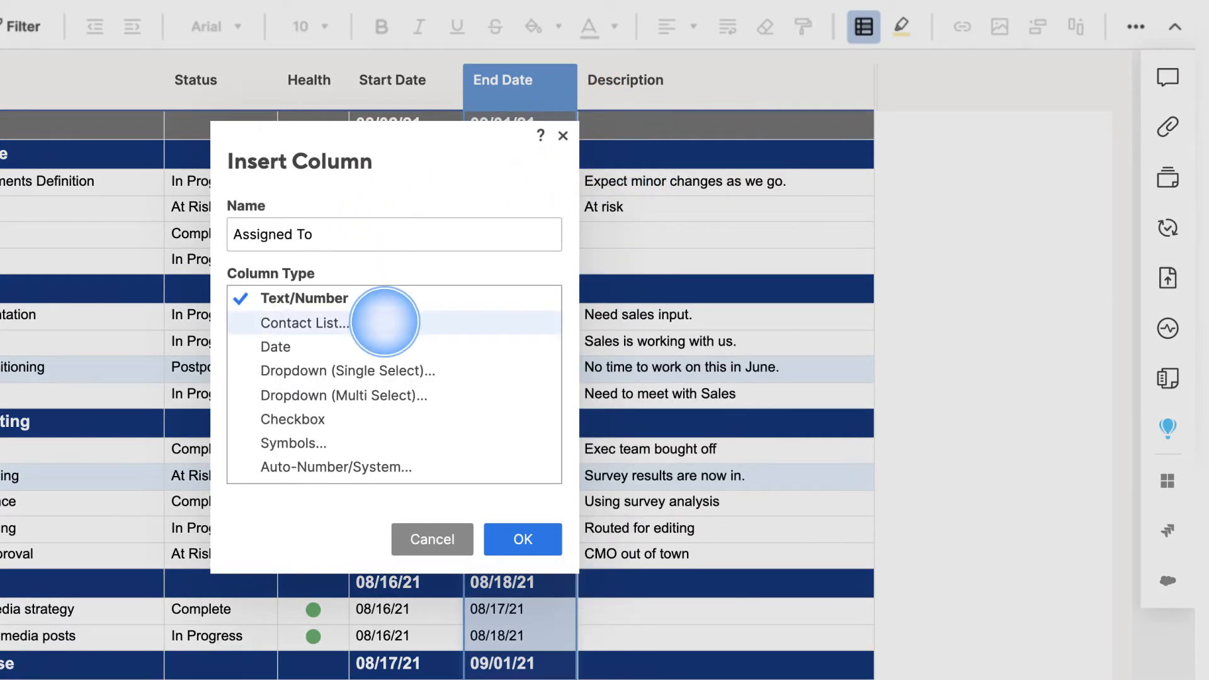
{"action": "left_click", "coordinate": [307, 323]}
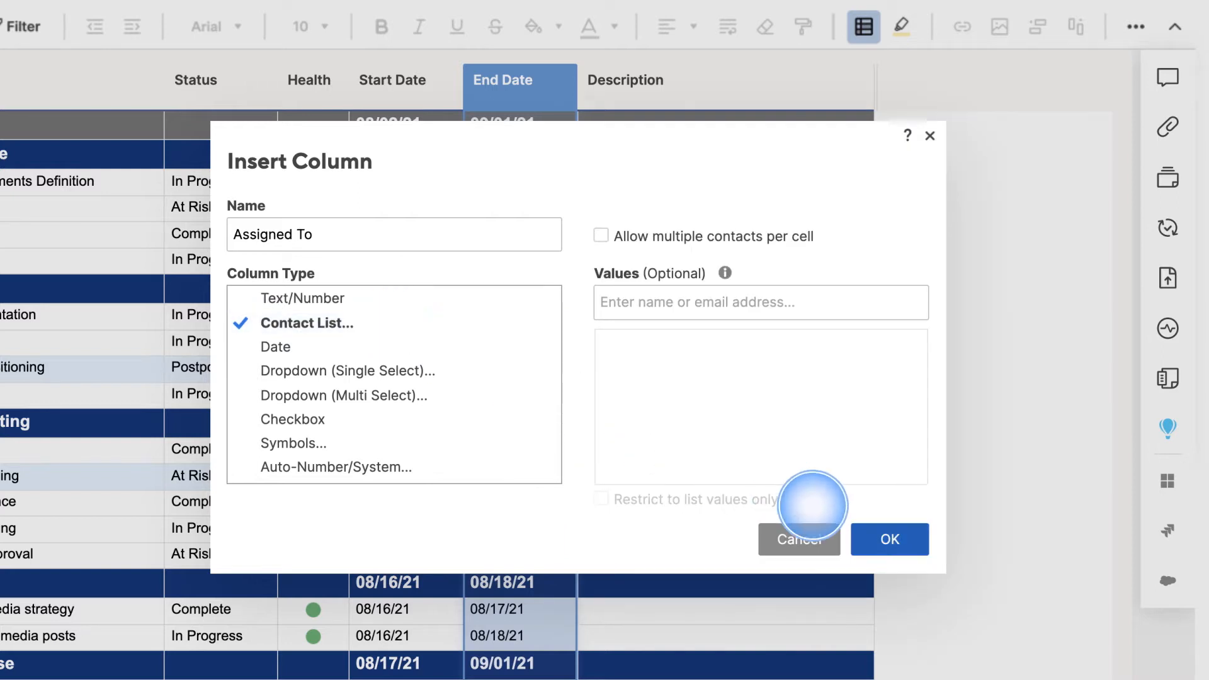
{"action": "left_click", "coordinate": [890, 538]}
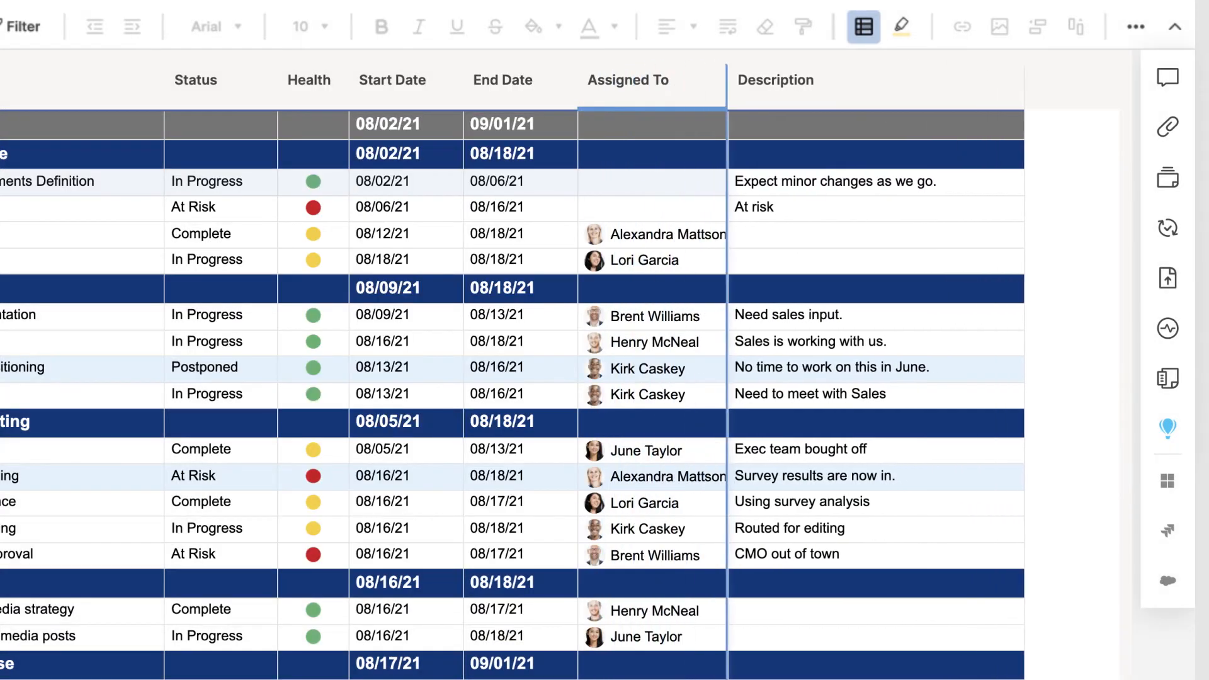
{"action": "left_click", "coordinate": [651, 181]}
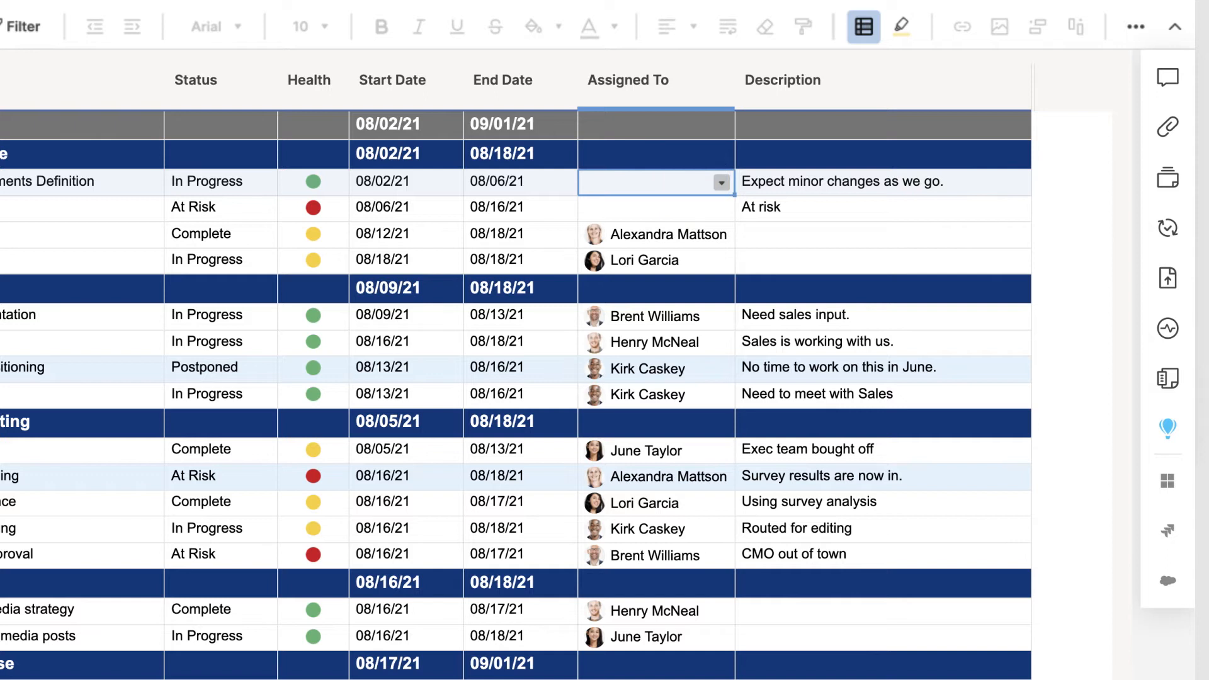
{"action": "left_click", "coordinate": [648, 182]}
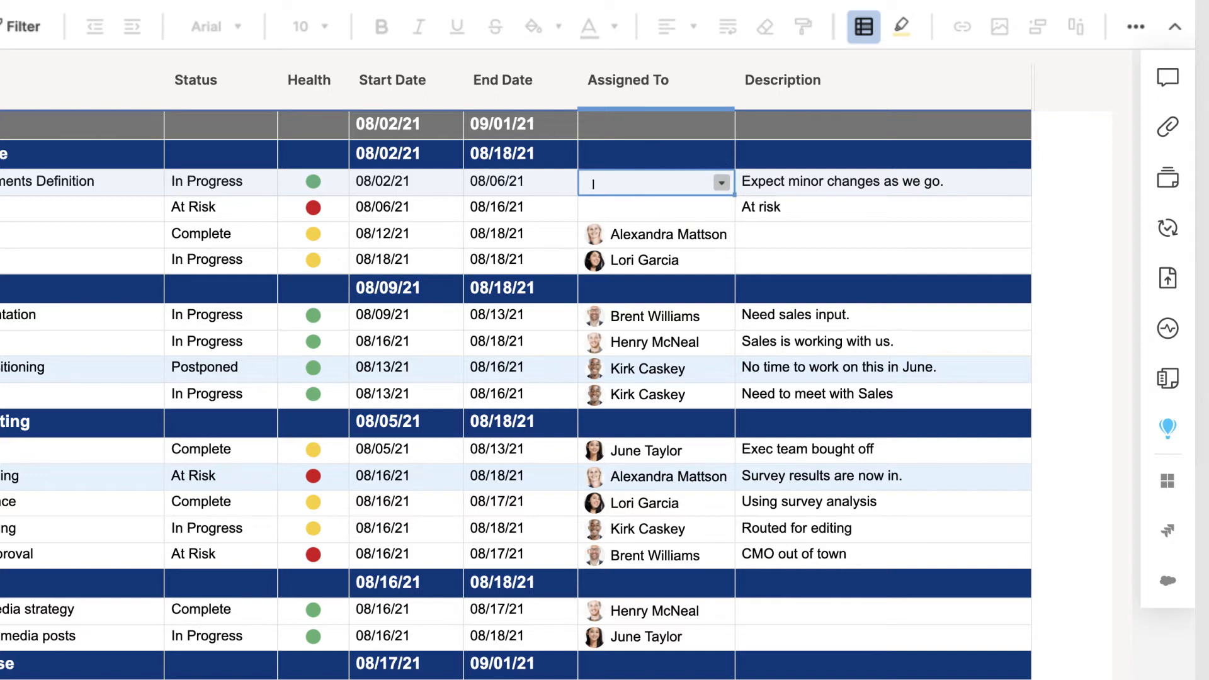
{"action": "type", "text": "Brent"}
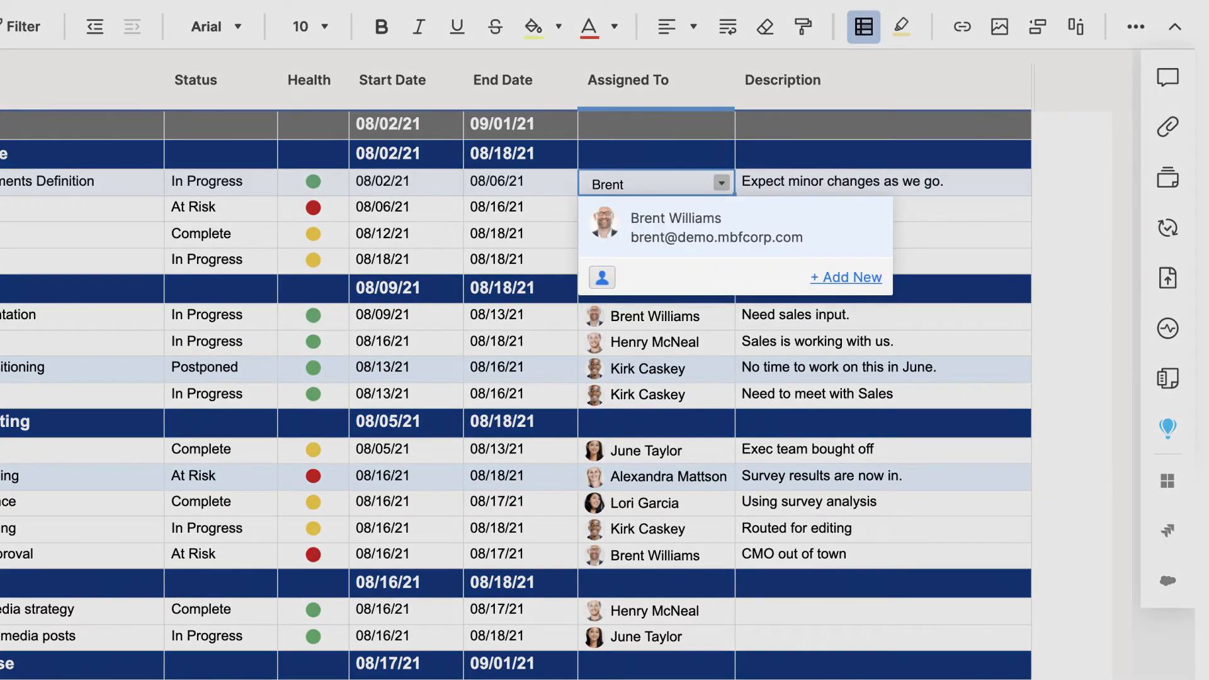
{"action": "left_click", "coordinate": [675, 225]}
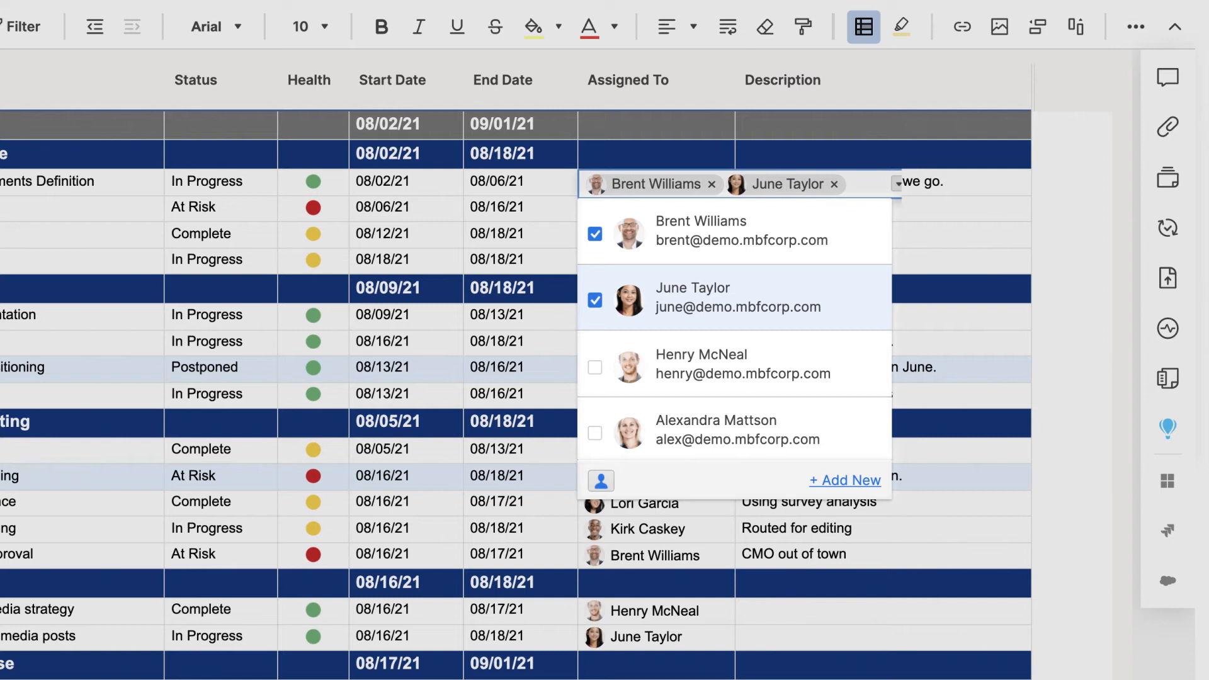
{"action": "left_click", "coordinate": [844, 480]}
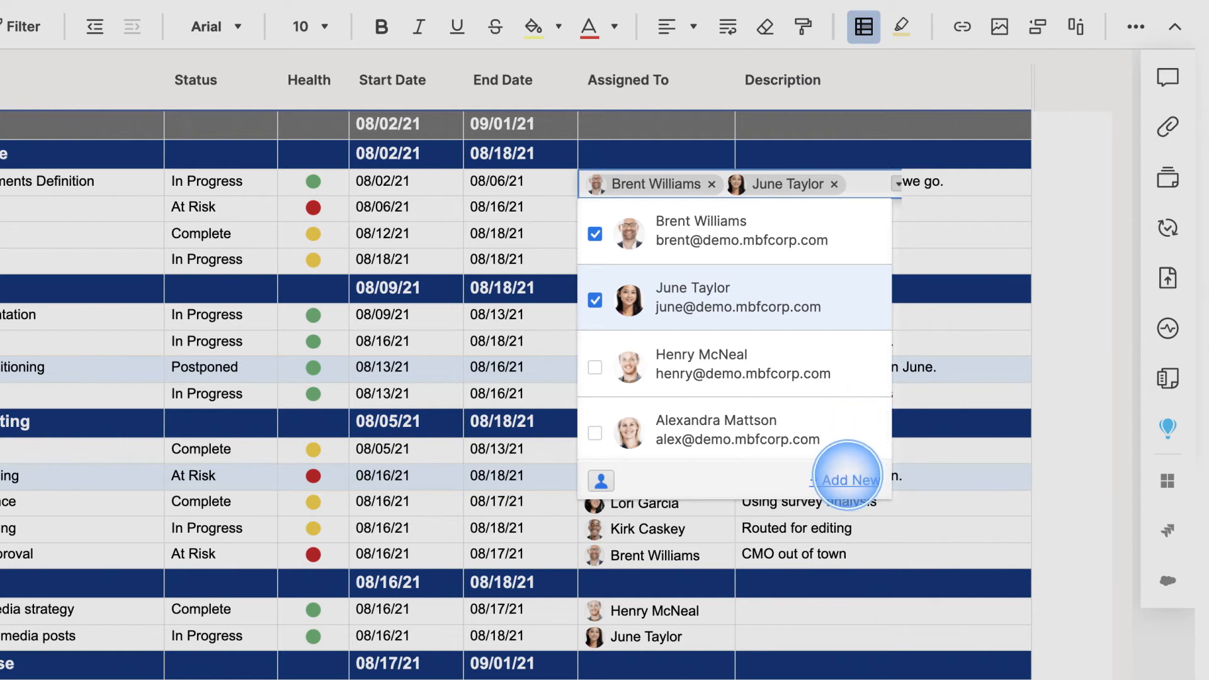
{"action": "left_click", "coordinate": [846, 480]}
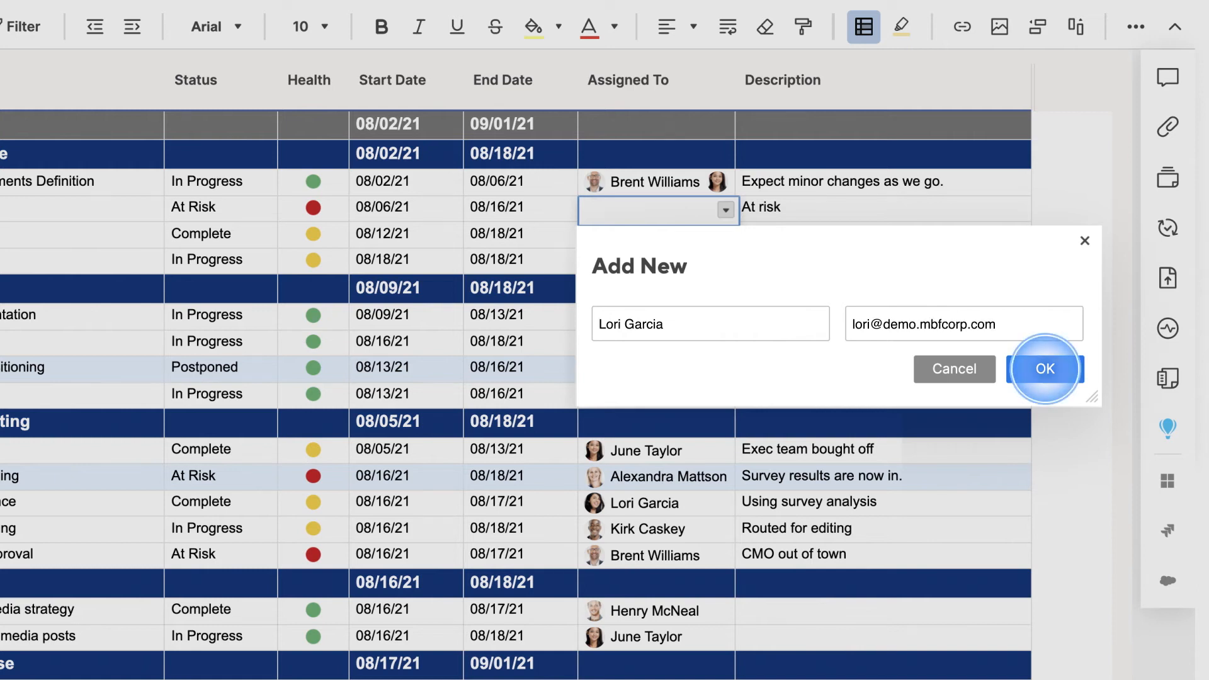
{"action": "left_click", "coordinate": [1044, 369]}
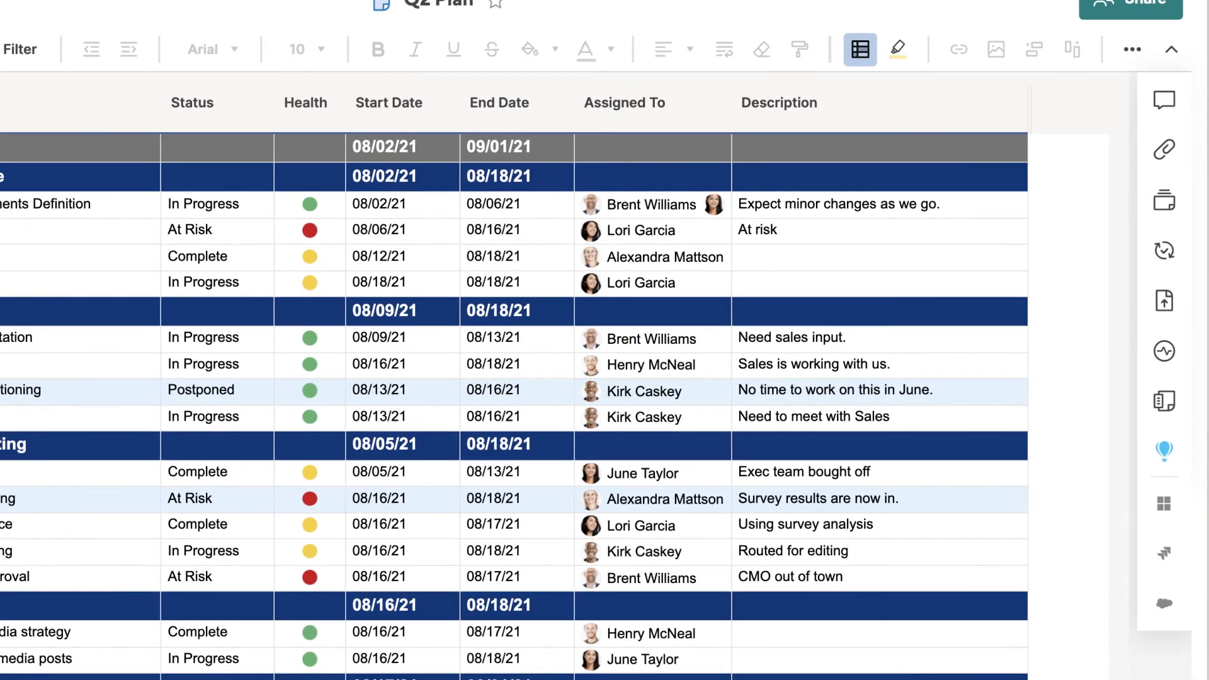
{"action": "mouse_move", "coordinate": [1115, 98]}
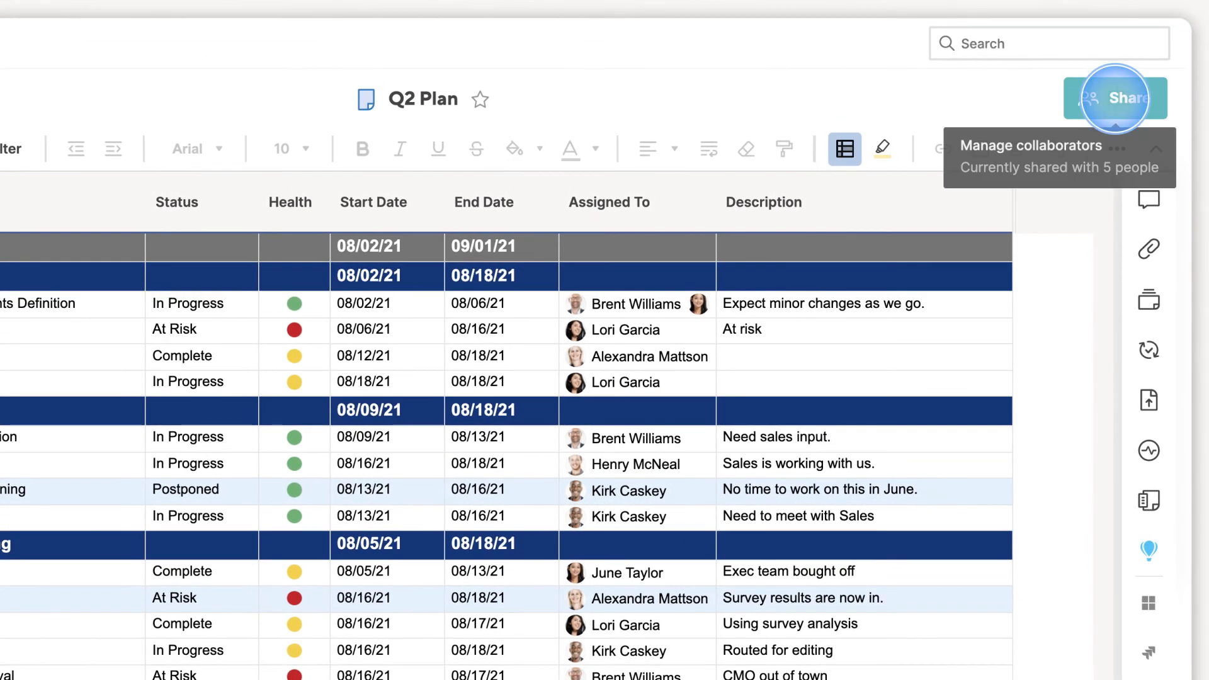
{"action": "left_click", "coordinate": [1114, 99]}
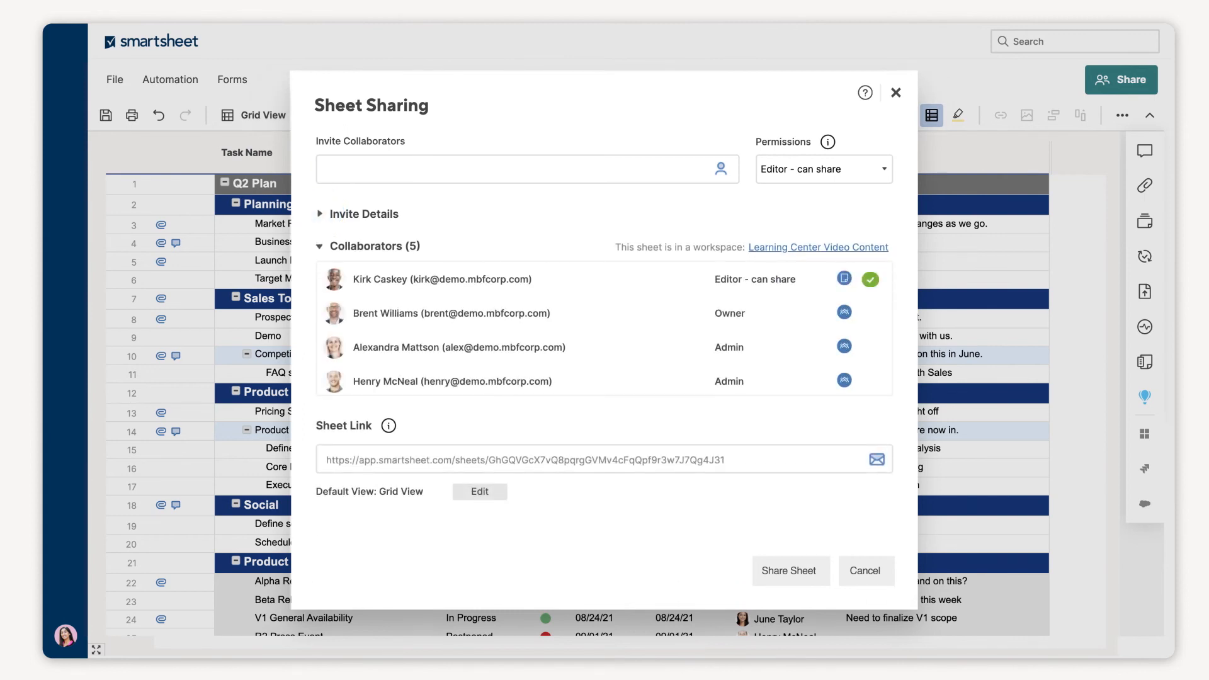
{"action": "left_click", "coordinate": [895, 92]}
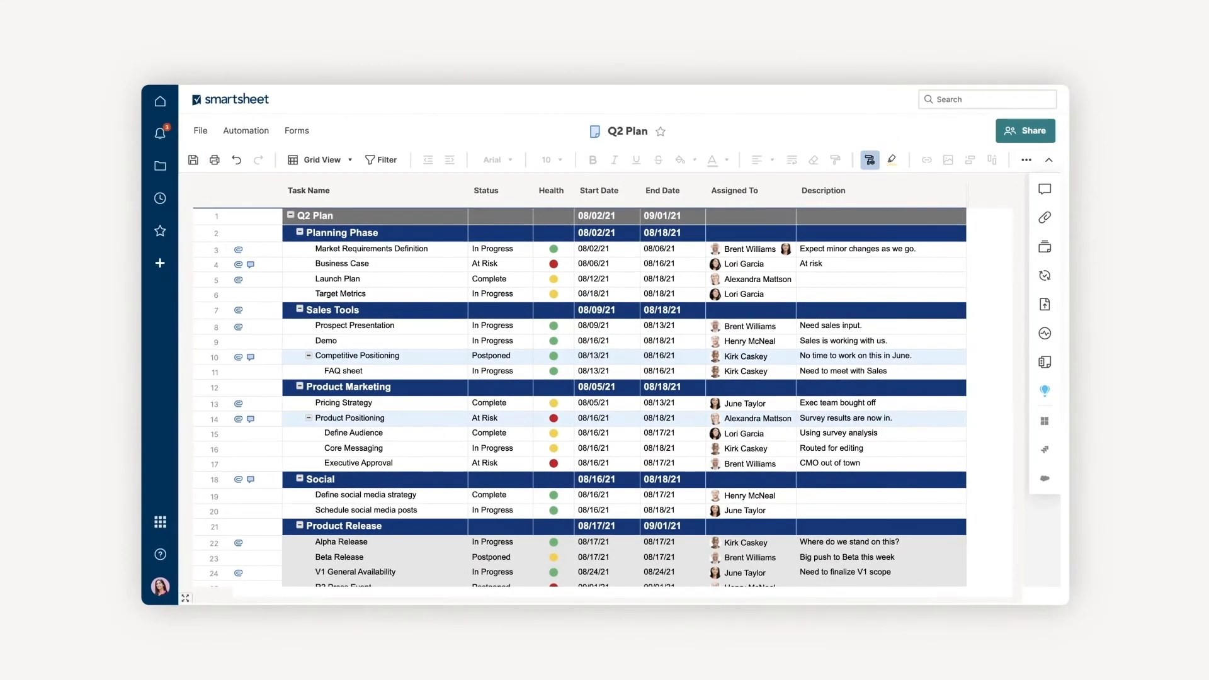